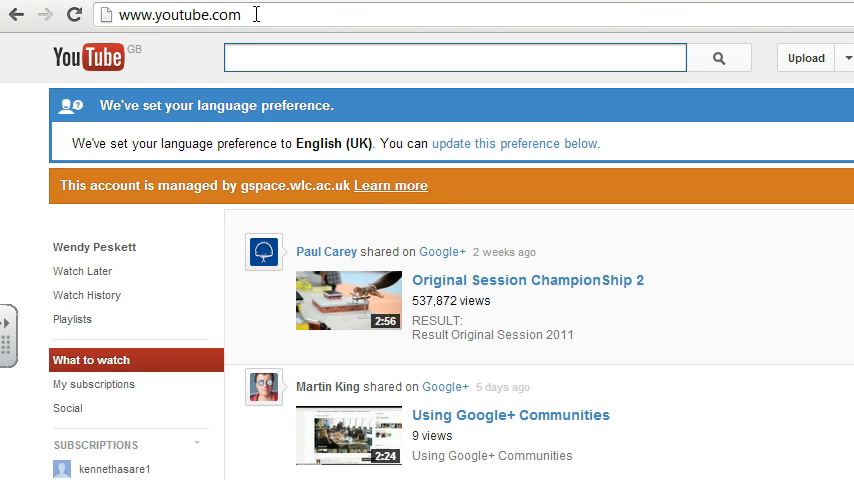
Open your account's activity feed from the left guide and scroll through your uploads
click(455, 57)
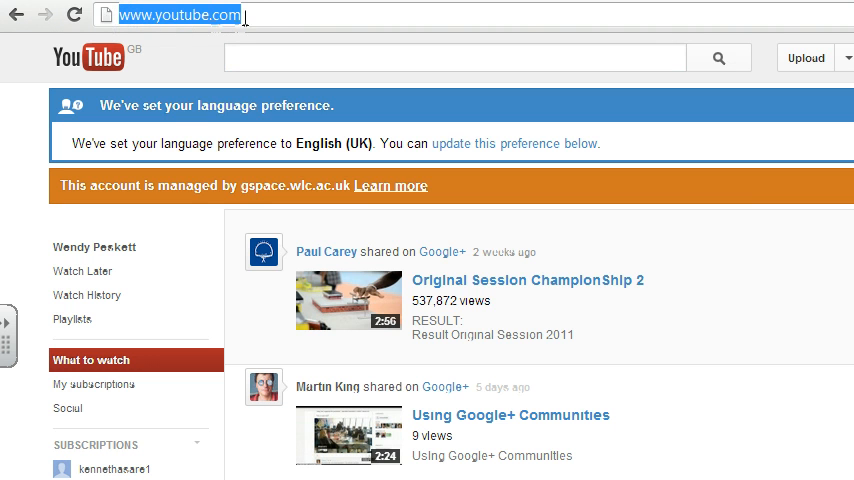
mouse_move(215, 24)
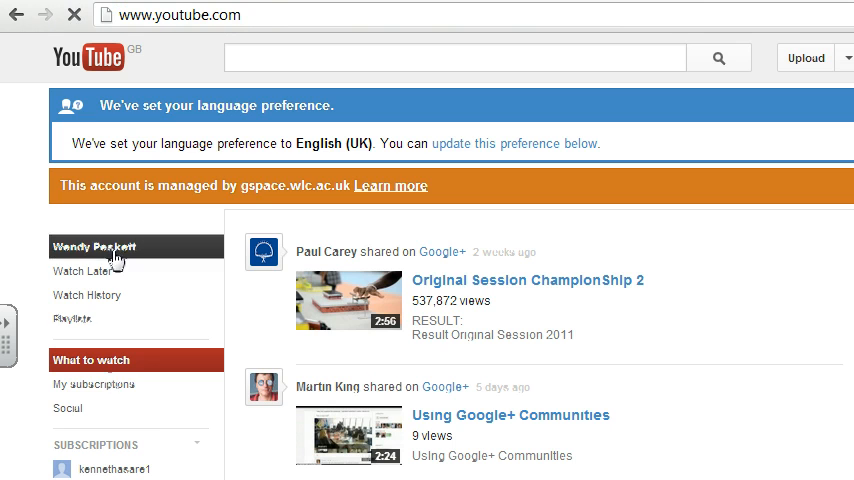
click(94, 246)
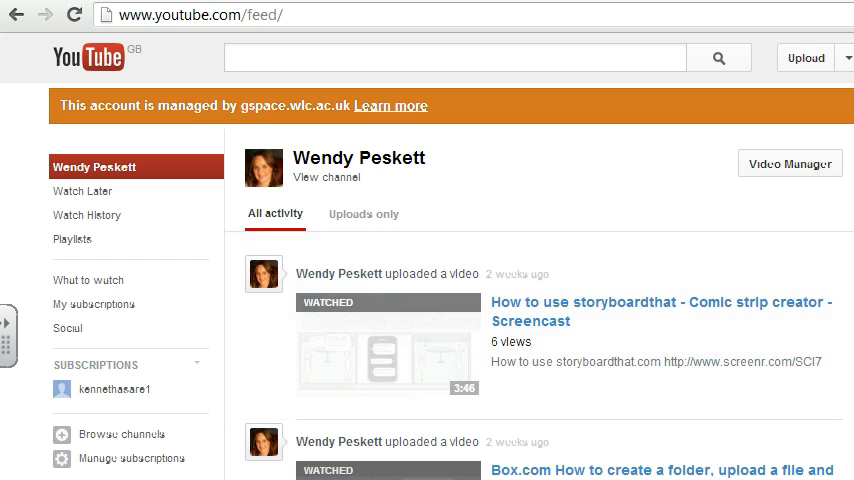
scroll(down, 3)
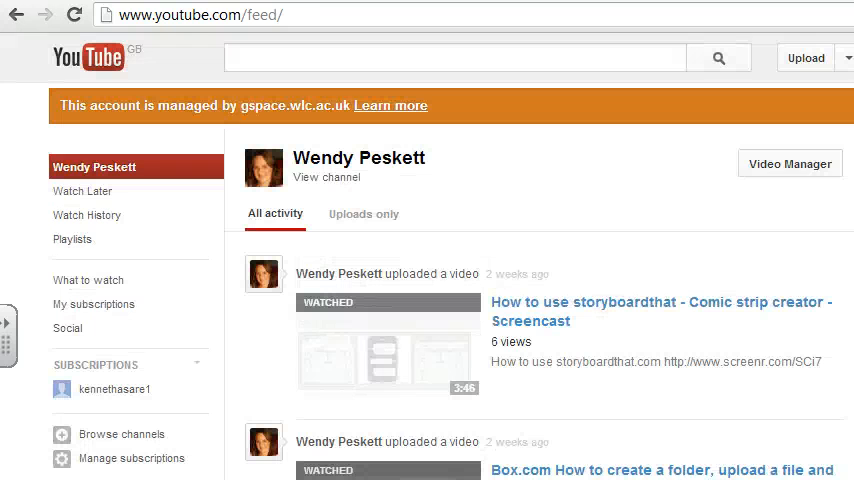
mouse_move(790, 163)
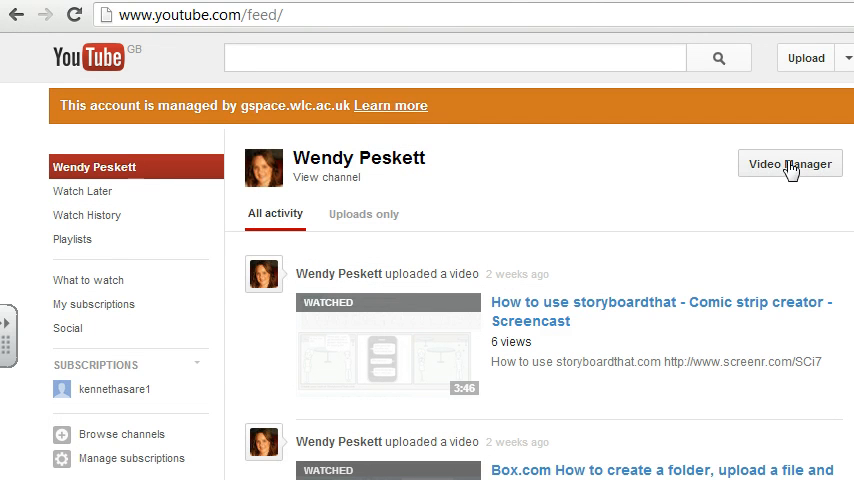
Open Video Manager to list your uploads with their privacy status
click(789, 163)
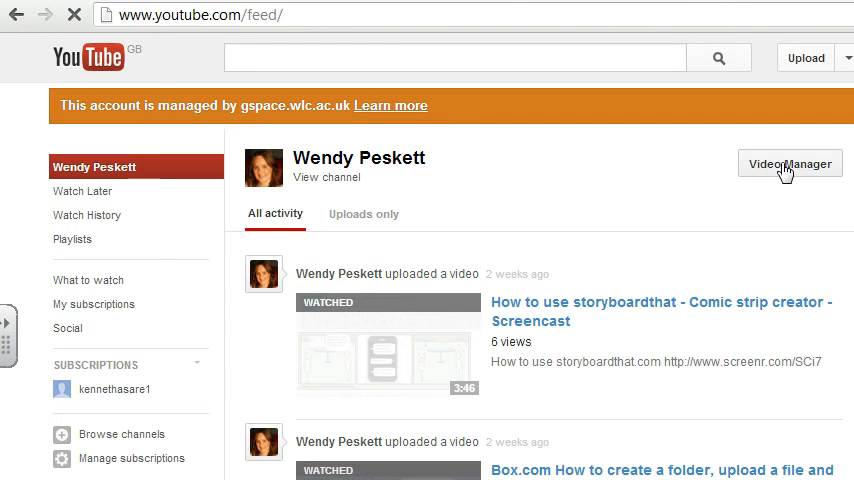
click(789, 163)
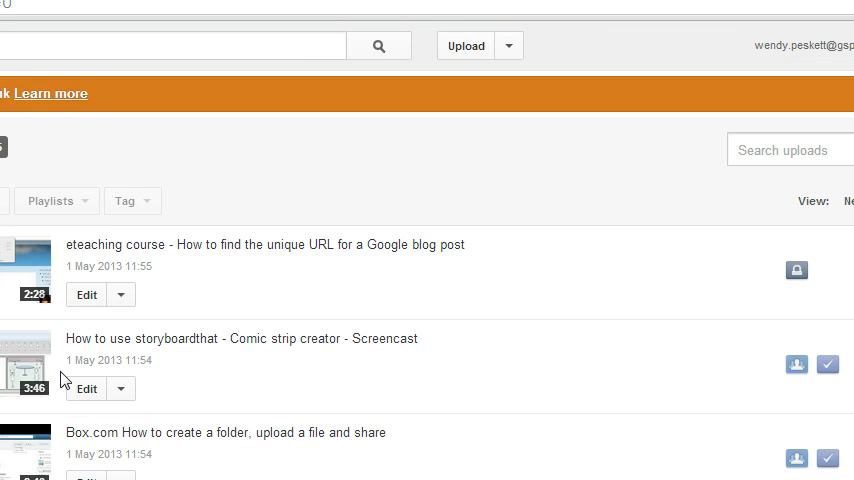
mouse_move(643, 291)
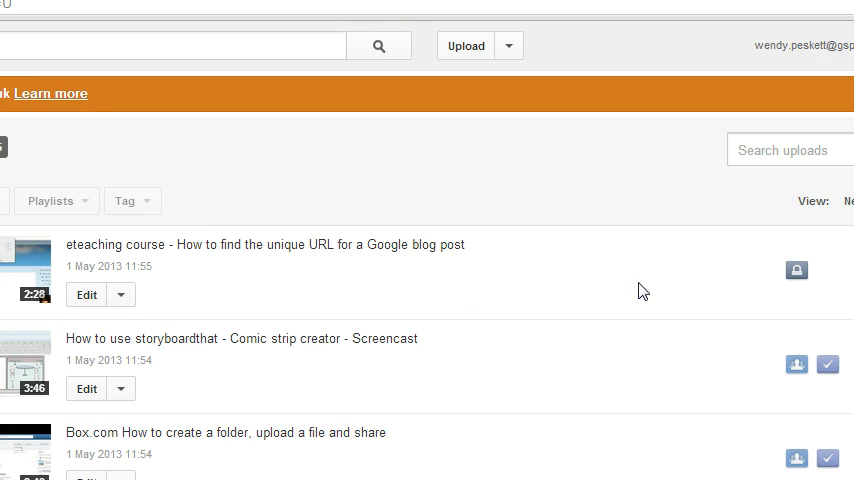
mouse_move(797, 271)
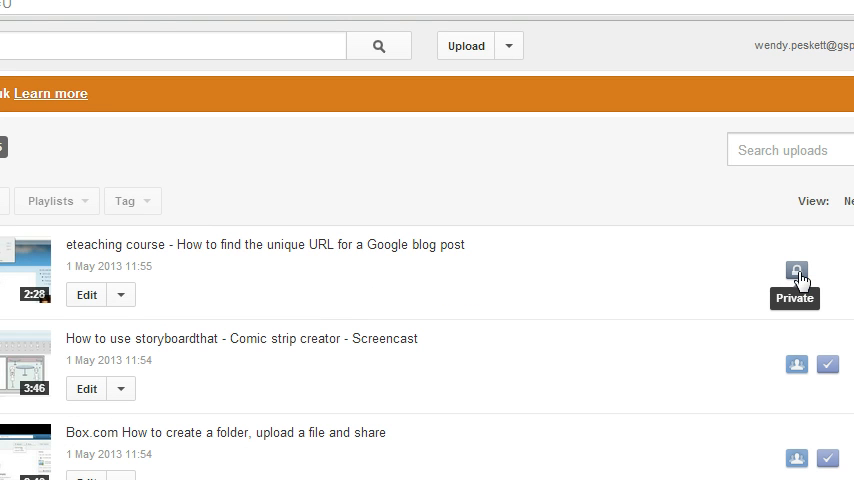
mouse_move(796, 364)
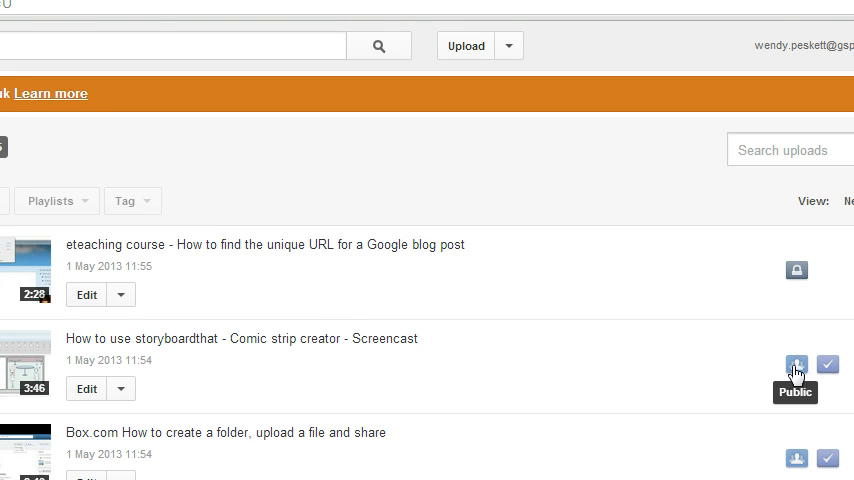
mouse_move(800, 373)
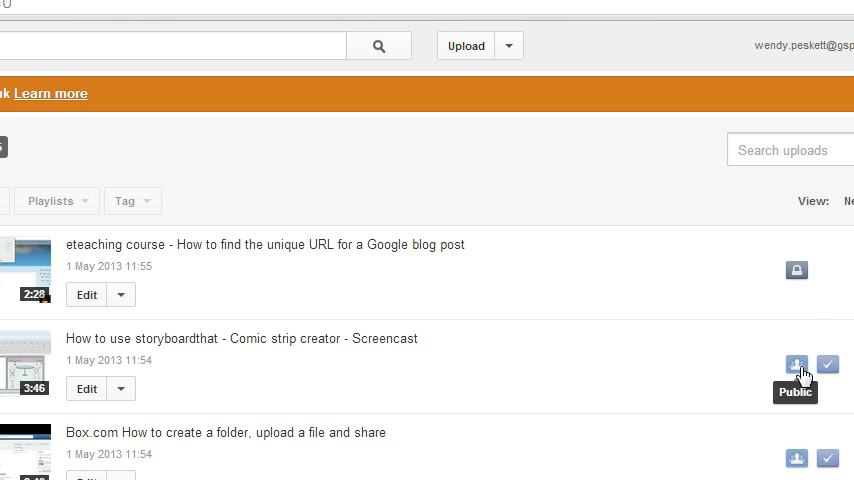
mouse_move(797, 270)
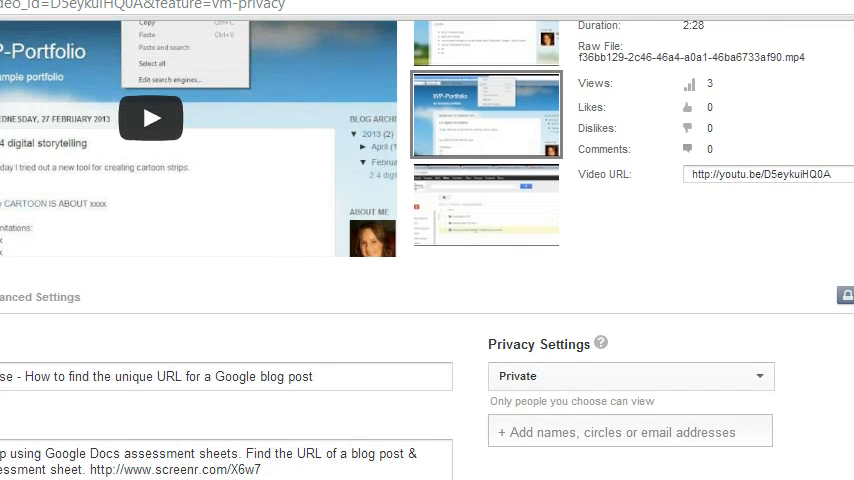
Switch the Google blog post URL video's privacy setting to Public
scroll(down, 3)
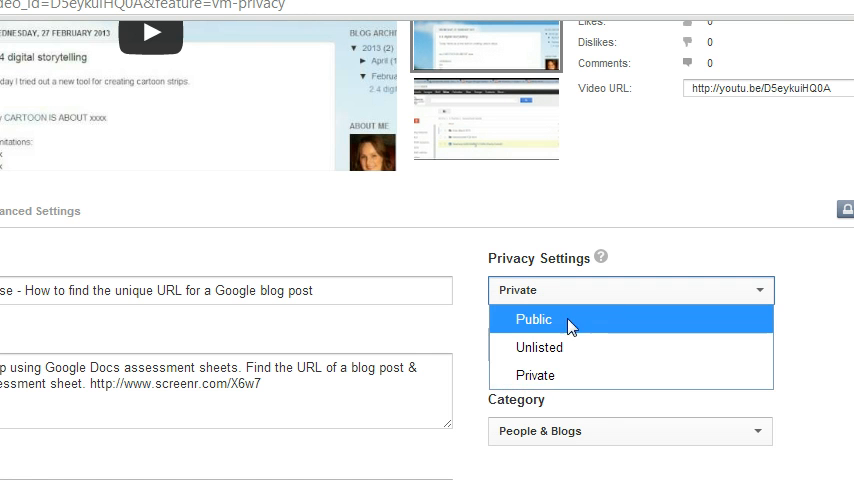
click(533, 319)
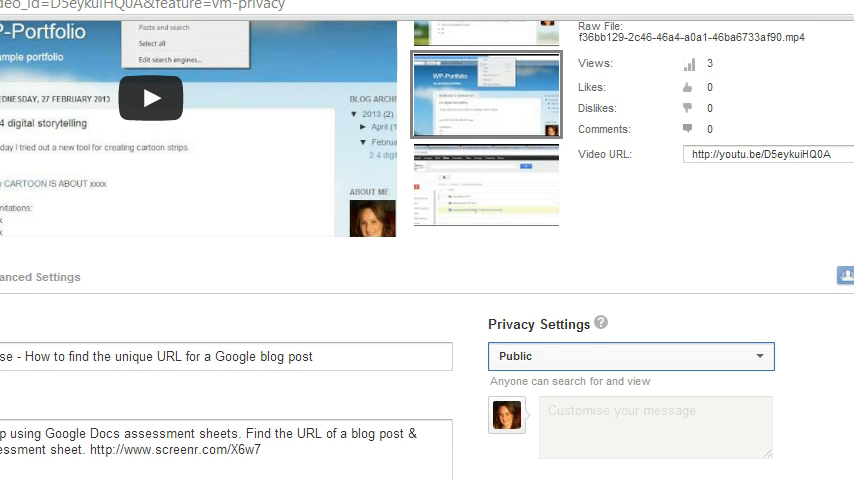
scroll(up, 3)
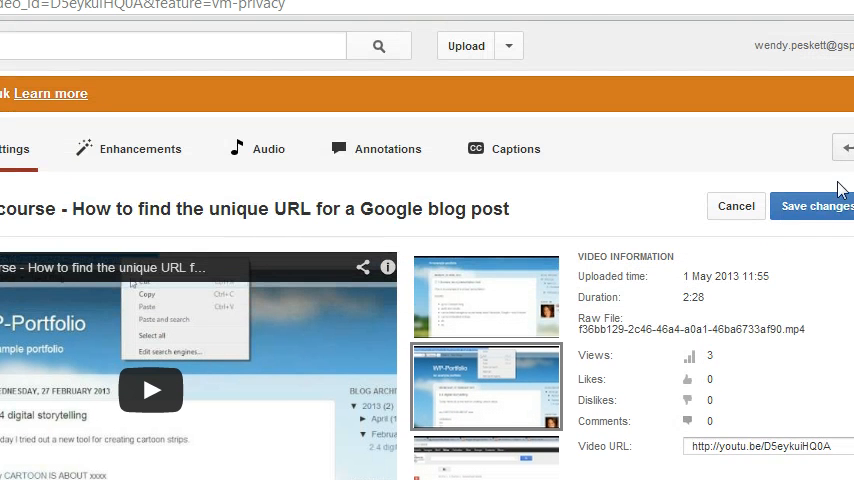
mouse_move(810, 210)
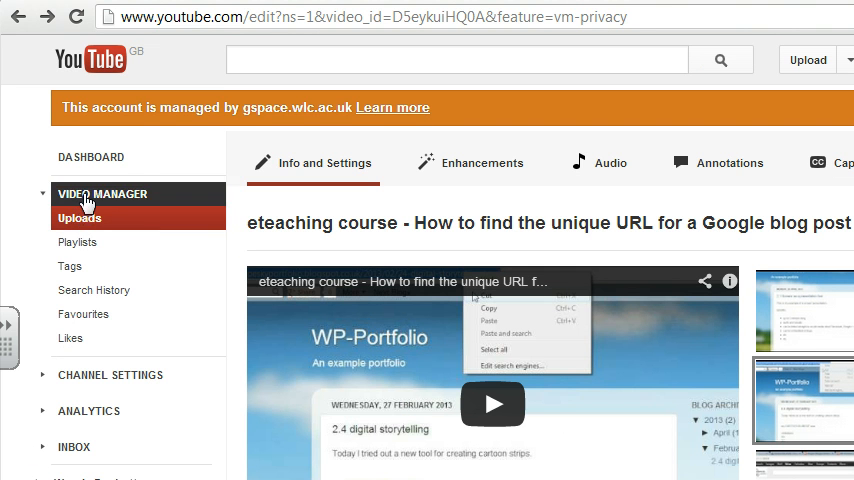
Return to the Video Manager uploads list via the sidebar
click(79, 218)
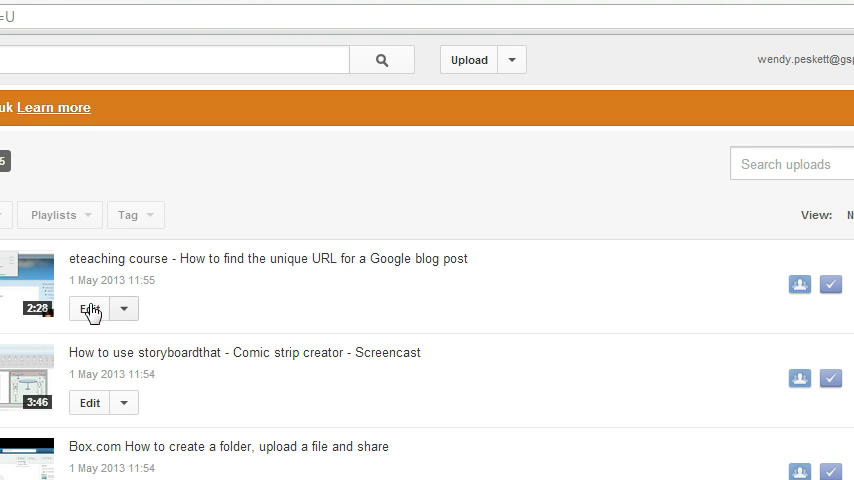
mouse_move(28, 285)
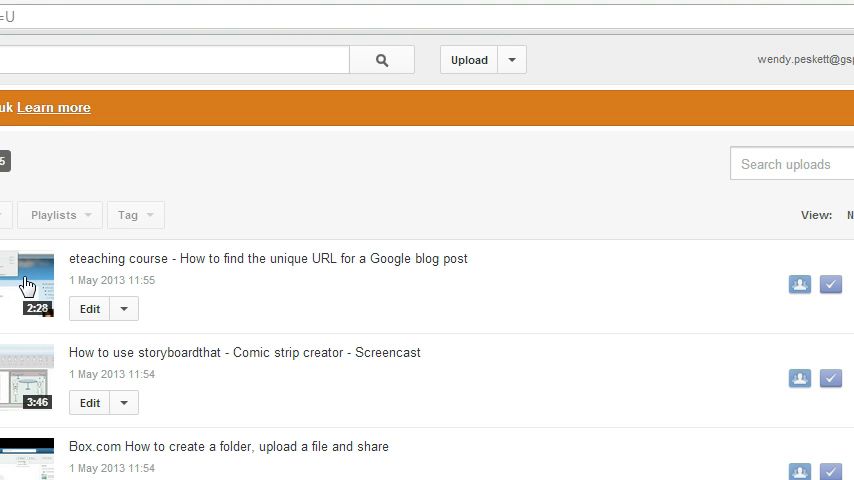
Open the video's watch page and bring up Copy for youtube.com/watch?v=D5eykuiHQ0A
click(31, 283)
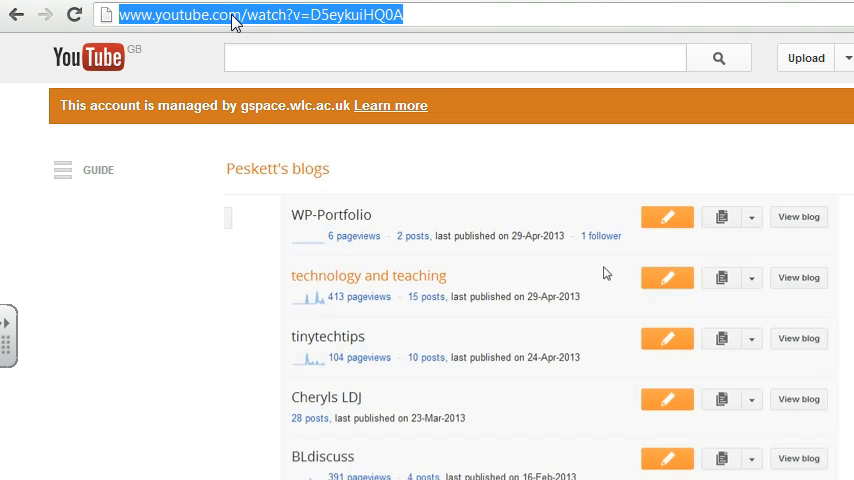
right_click(240, 14)
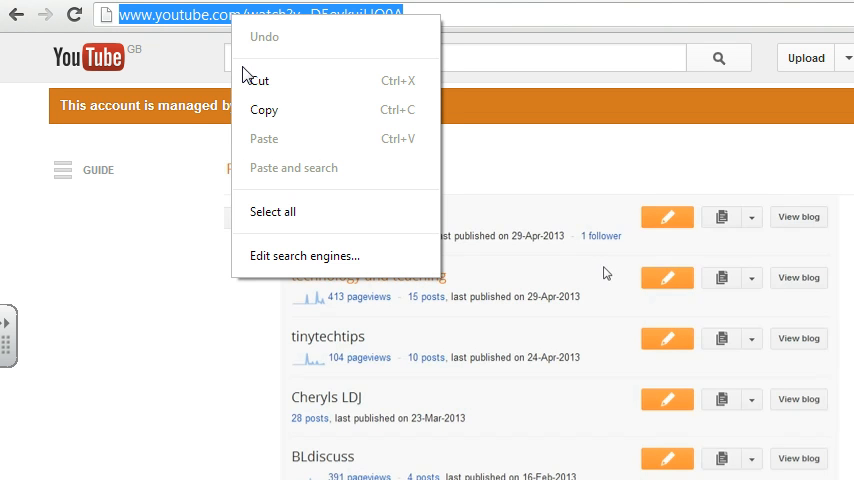